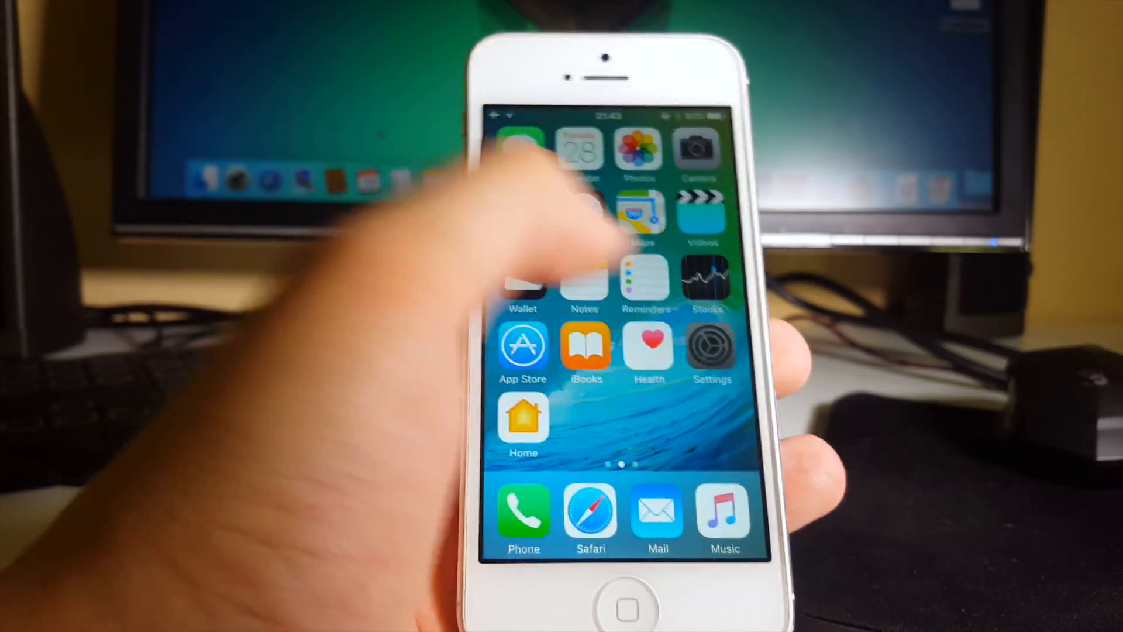
Swipe left to the second home screen page showing X-Cydia, Flappy Bird and iNoJB
left_click(712, 350)
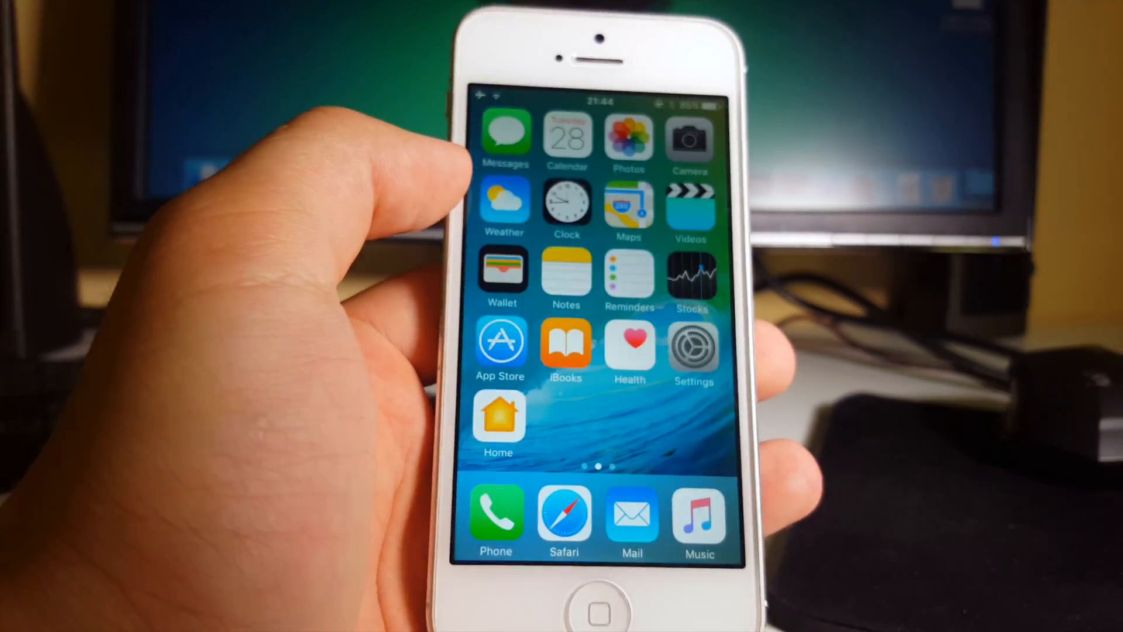
scroll("left", 3)
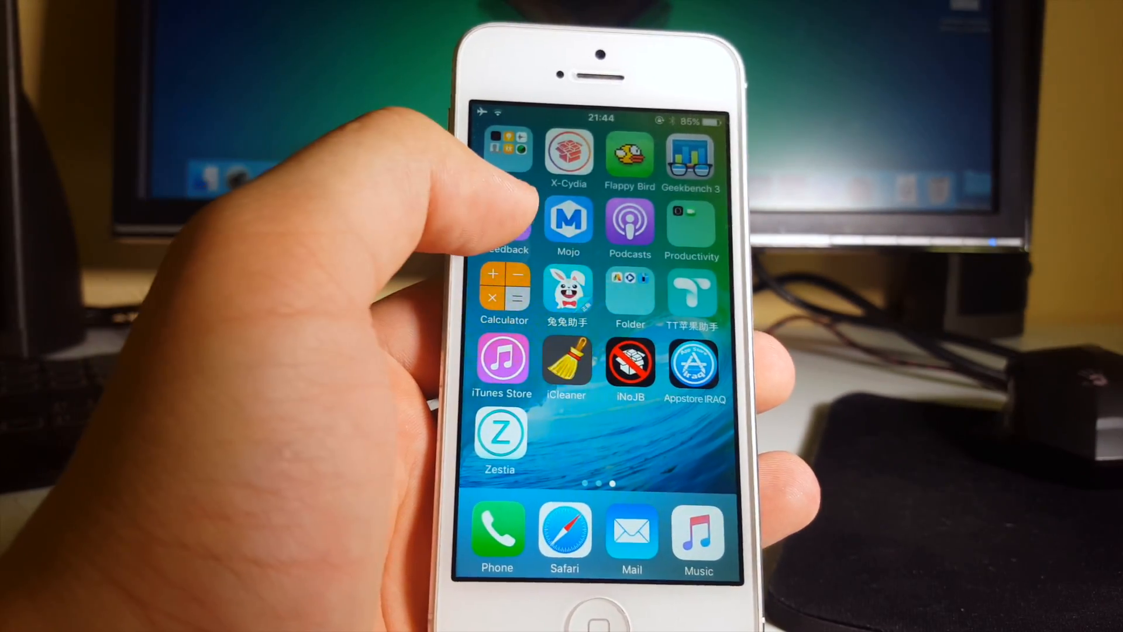